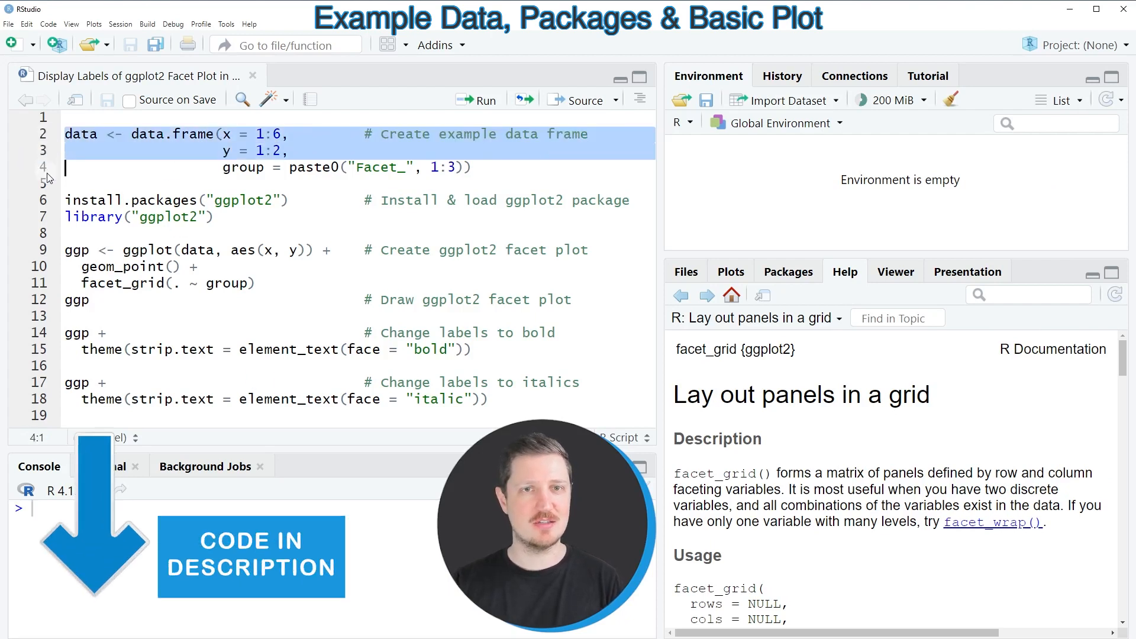
- Run script lines 2–4 to create the six-row, three-variable example data frame
left_click(46, 184)
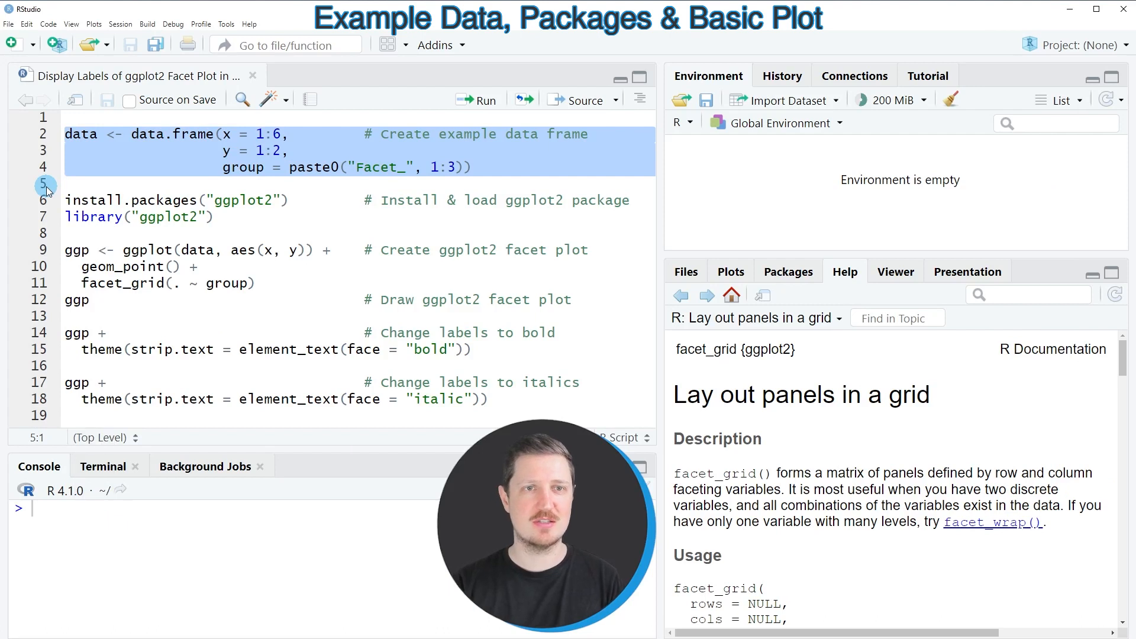
left_click(476, 100)
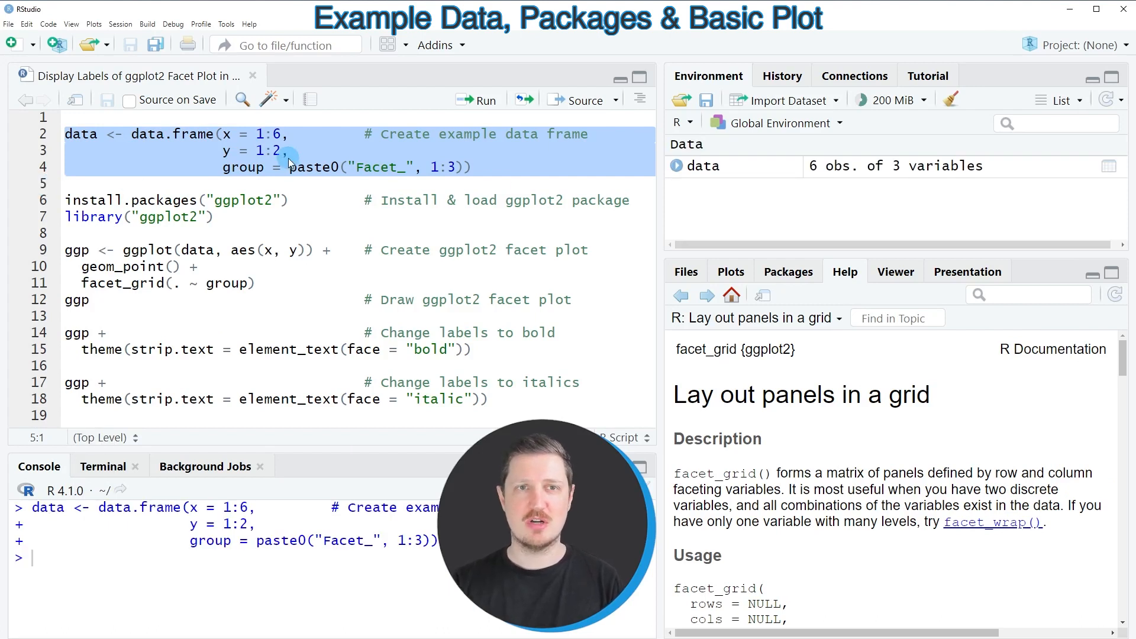
mouse_move(707, 165)
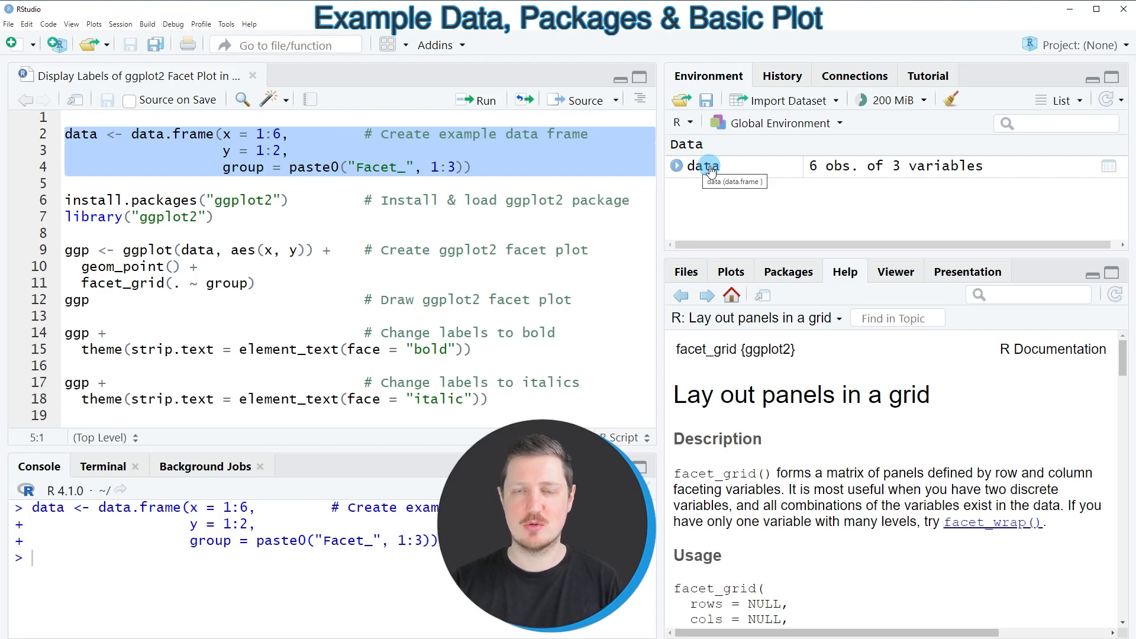
- View the 'data' data frame with its x, y and group columns
left_click(701, 165)
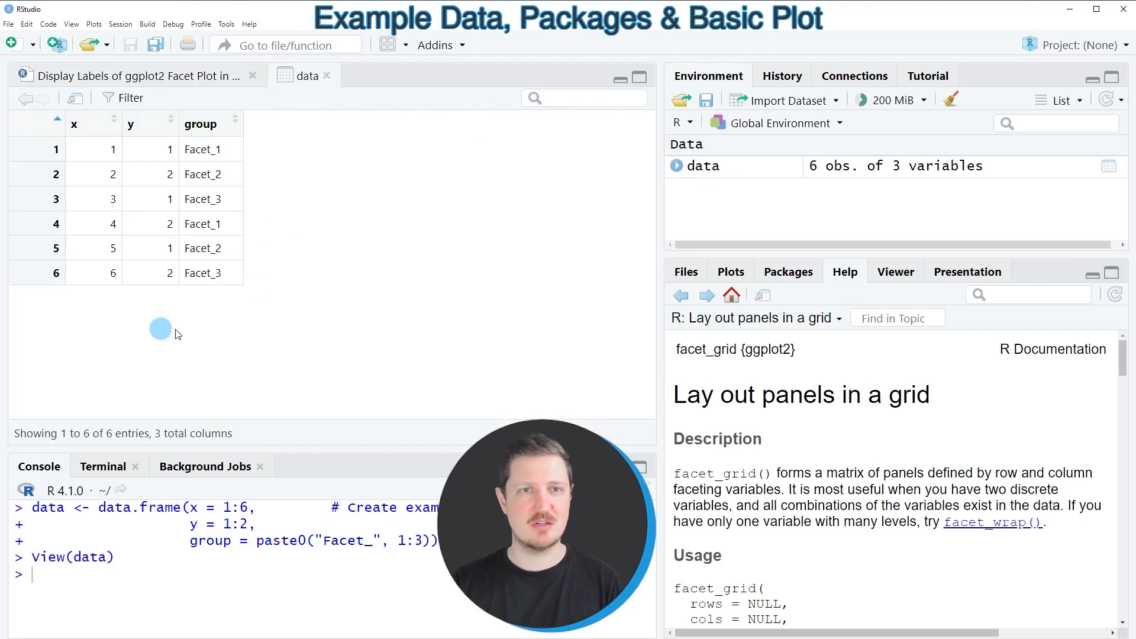
mouse_move(98, 138)
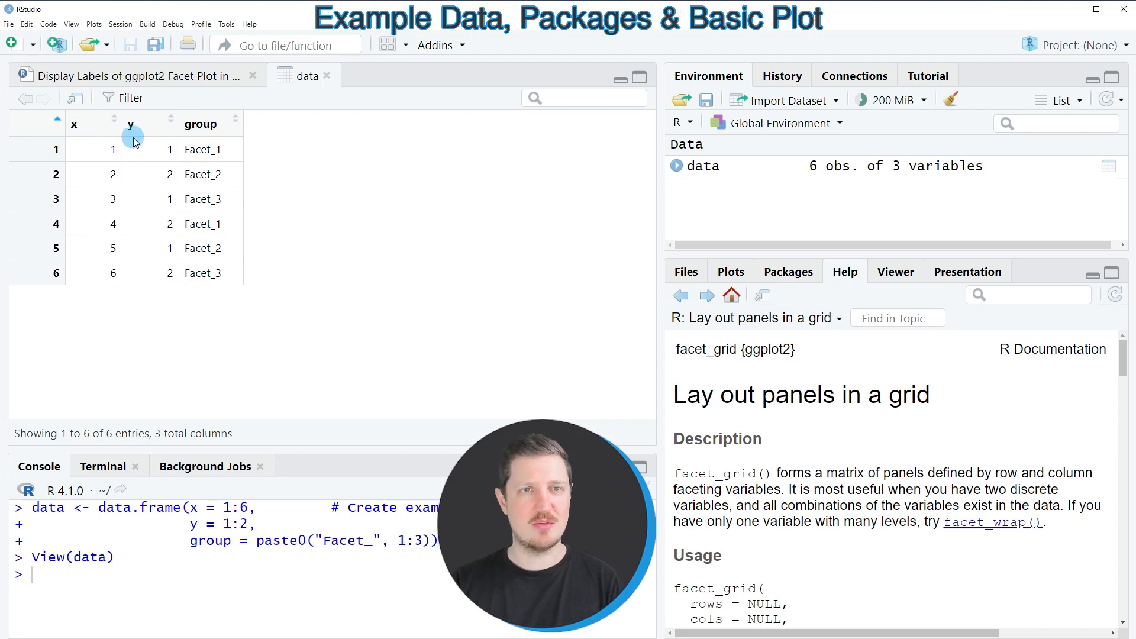
mouse_move(149, 138)
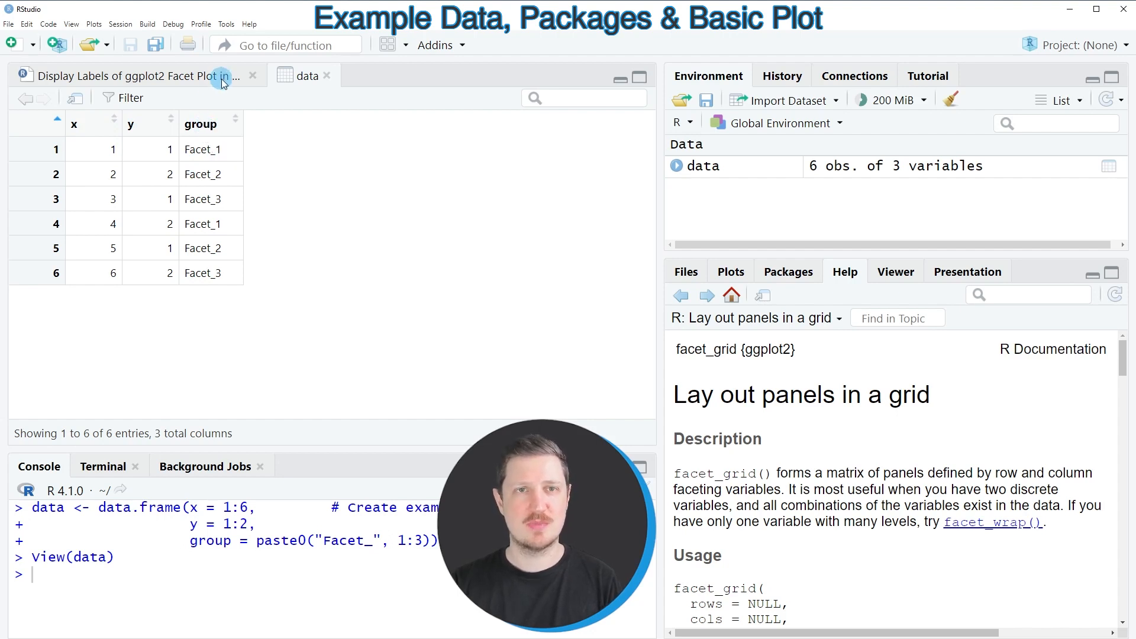
- Back in the script, run library("ggplot2") on line 7
left_click(130, 75)
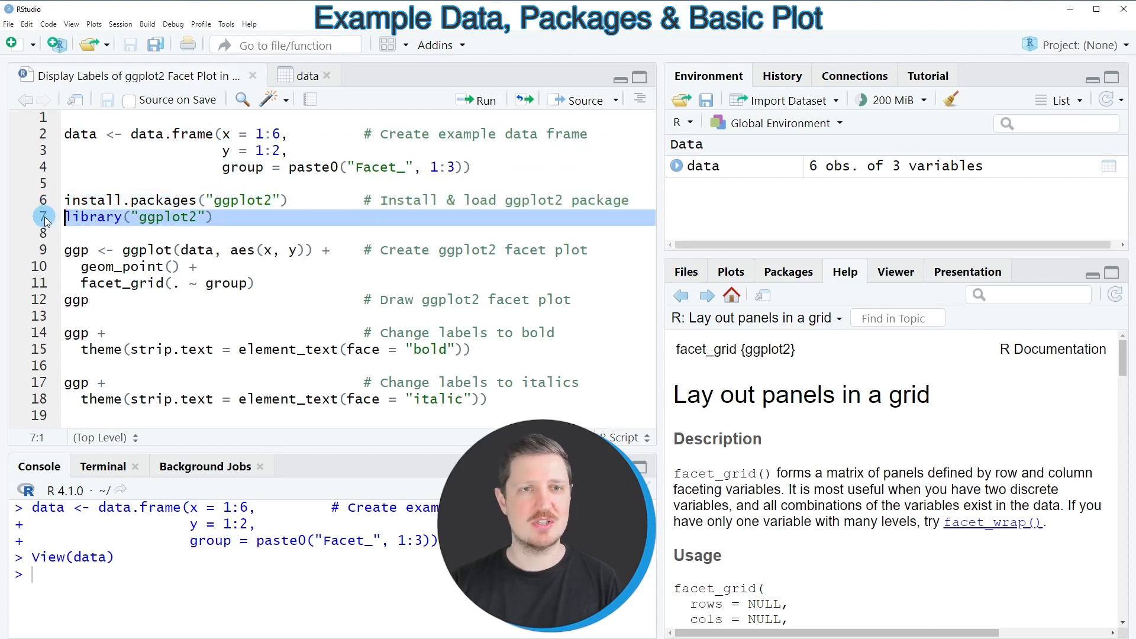
key("Return")
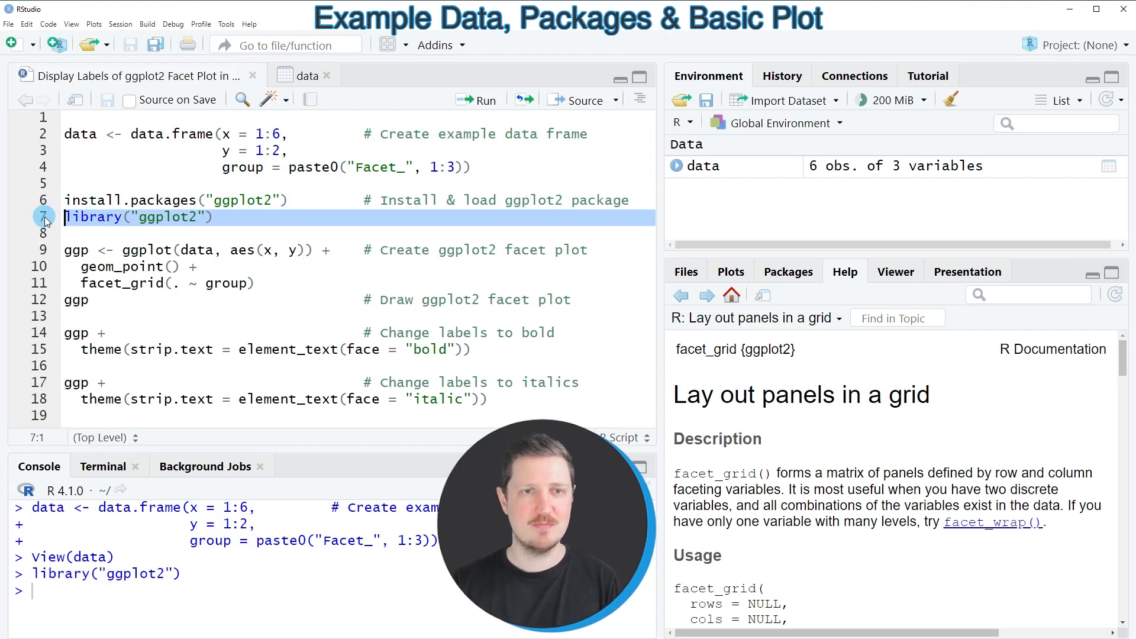
mouse_move(93, 242)
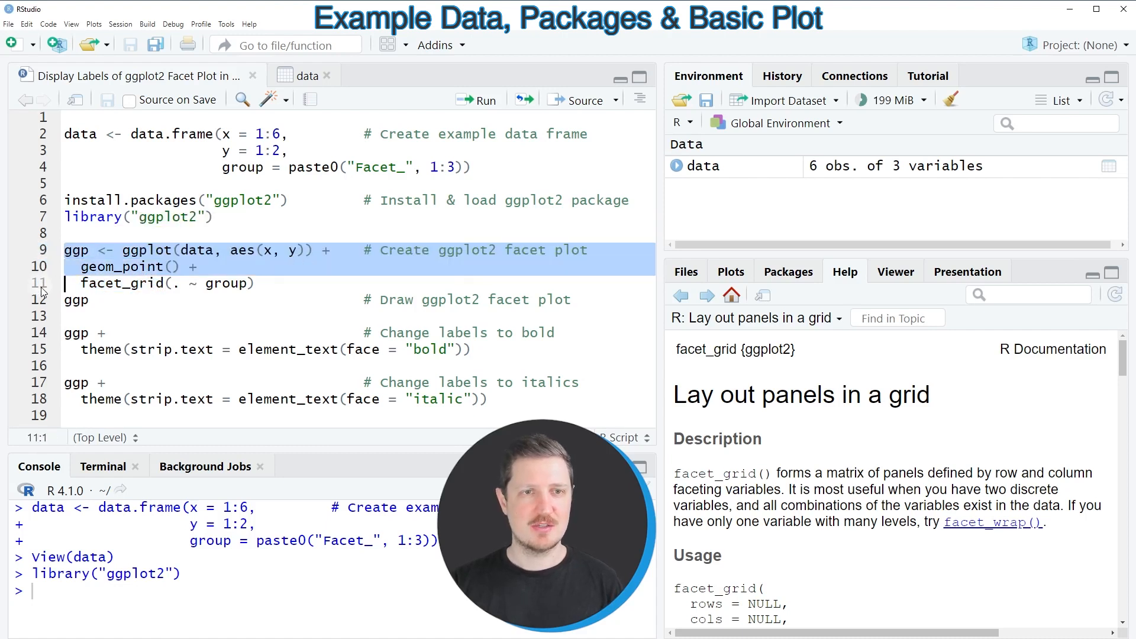
- Run lines 9–11 to build ggp, then line 12 to draw the Facet_1–3 scatter plot
left_click(475, 100)
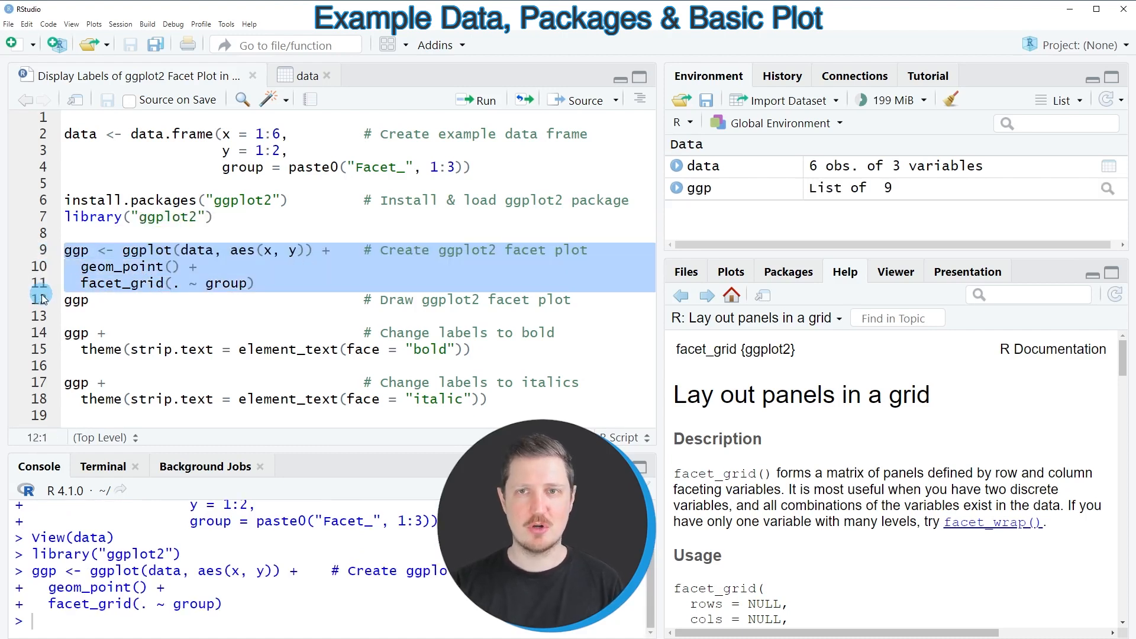
mouse_move(700, 188)
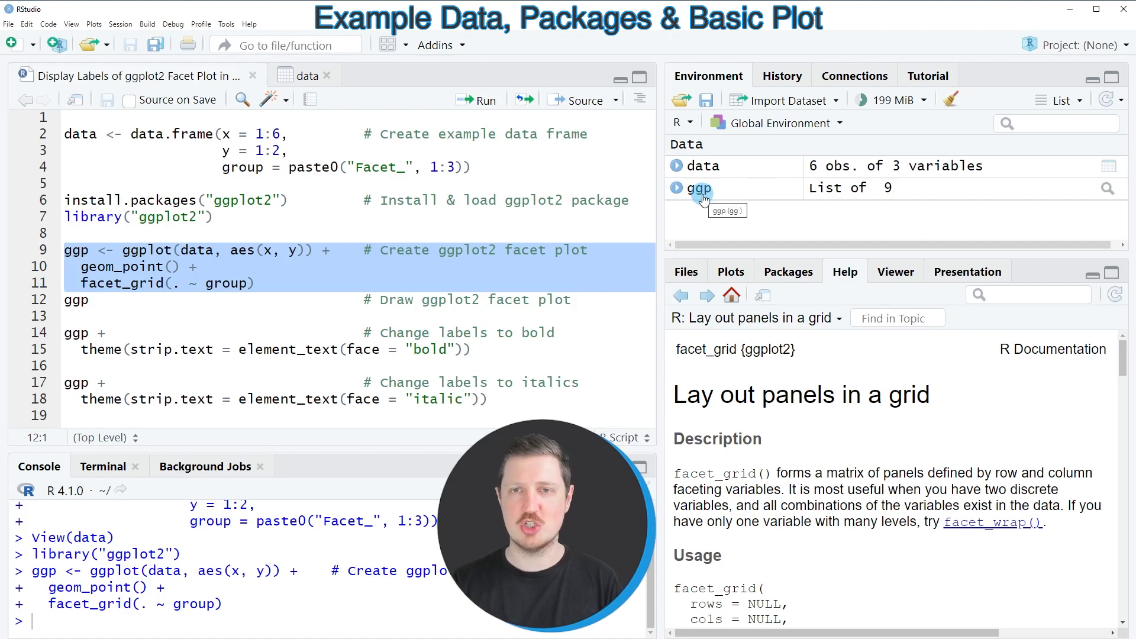
left_click(76, 301)
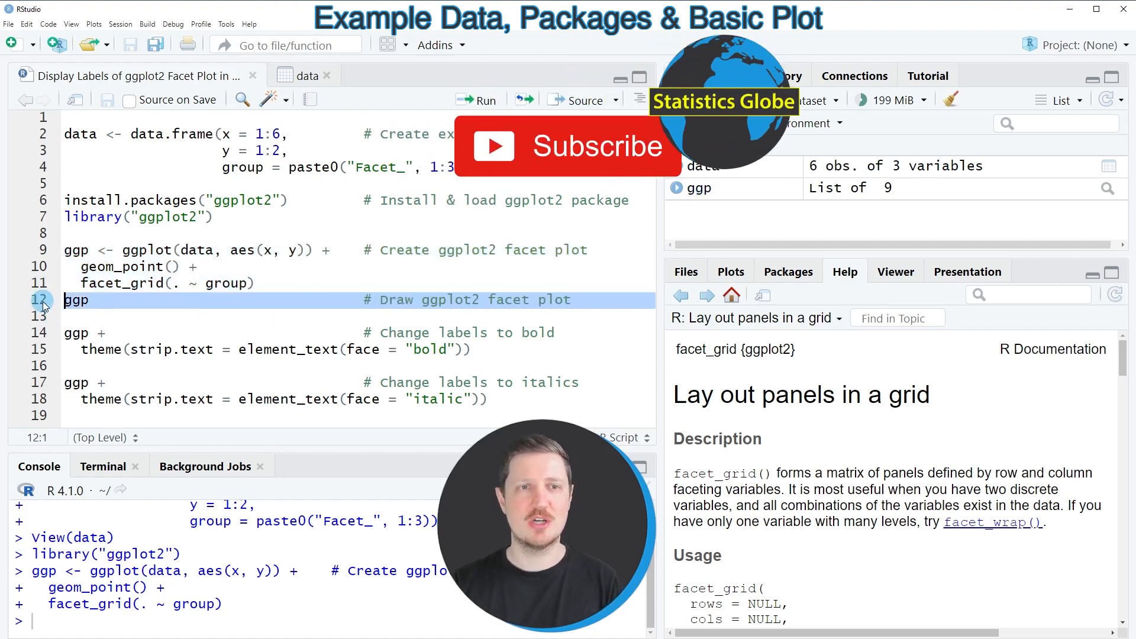
left_click(476, 100)
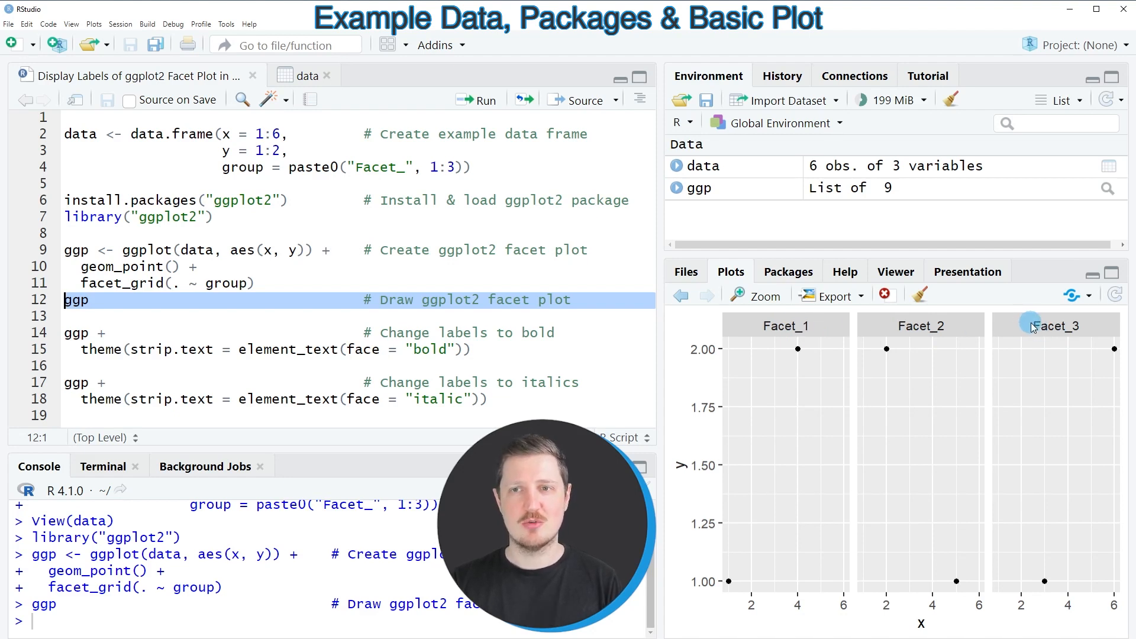
mouse_move(852, 334)
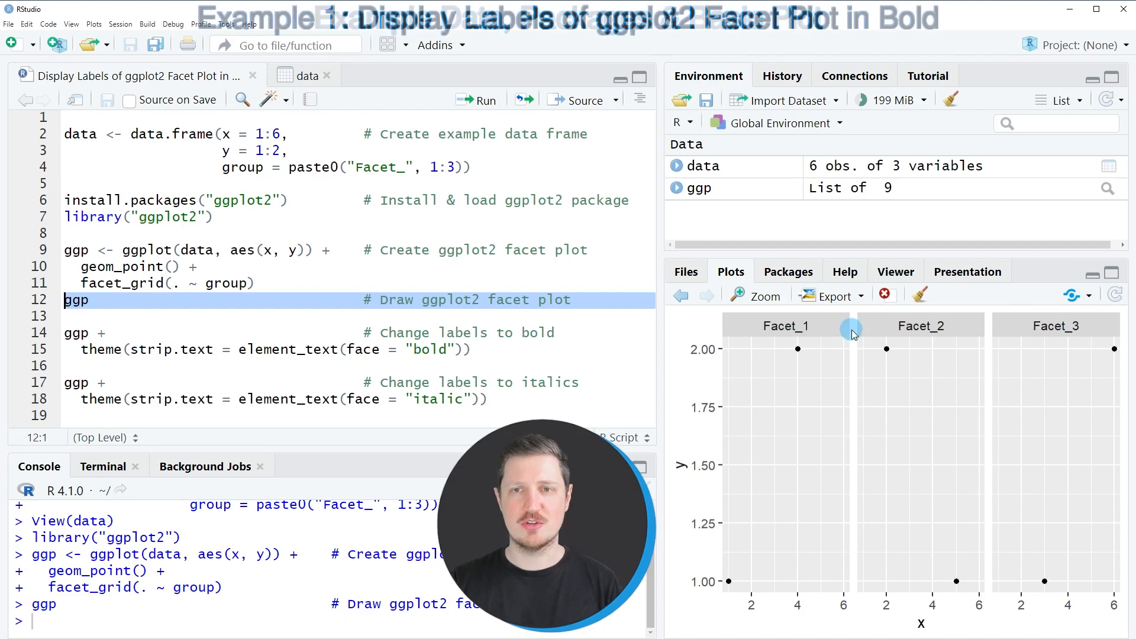
mouse_move(1016, 325)
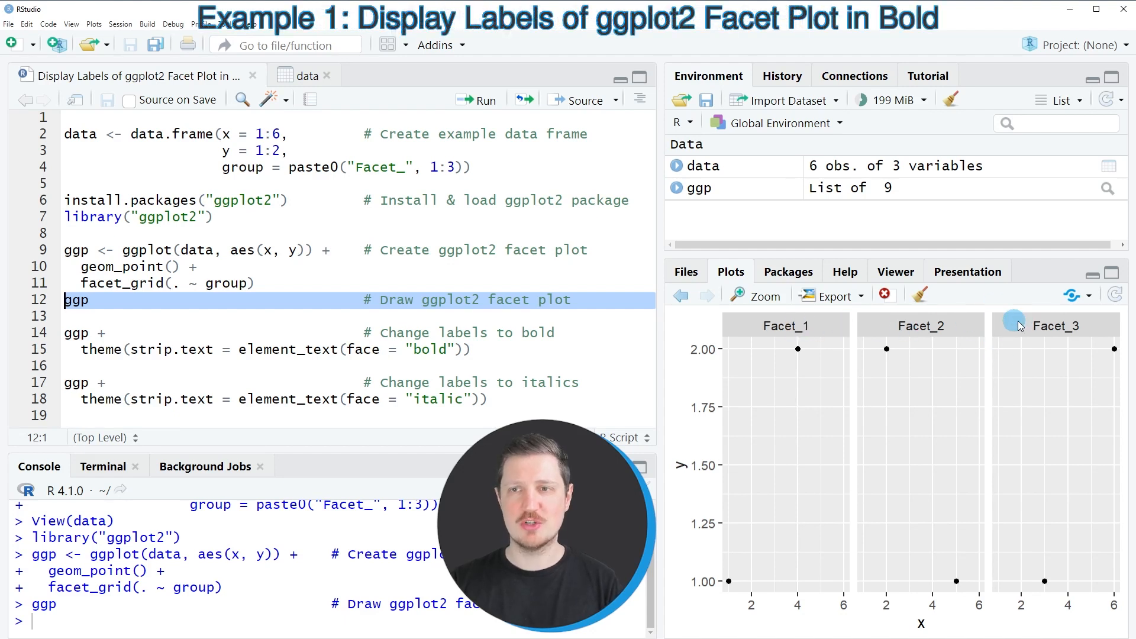
- Run the theme code (lines 14–15) setting strip.text to bold face on ggp
left_click(153, 333)
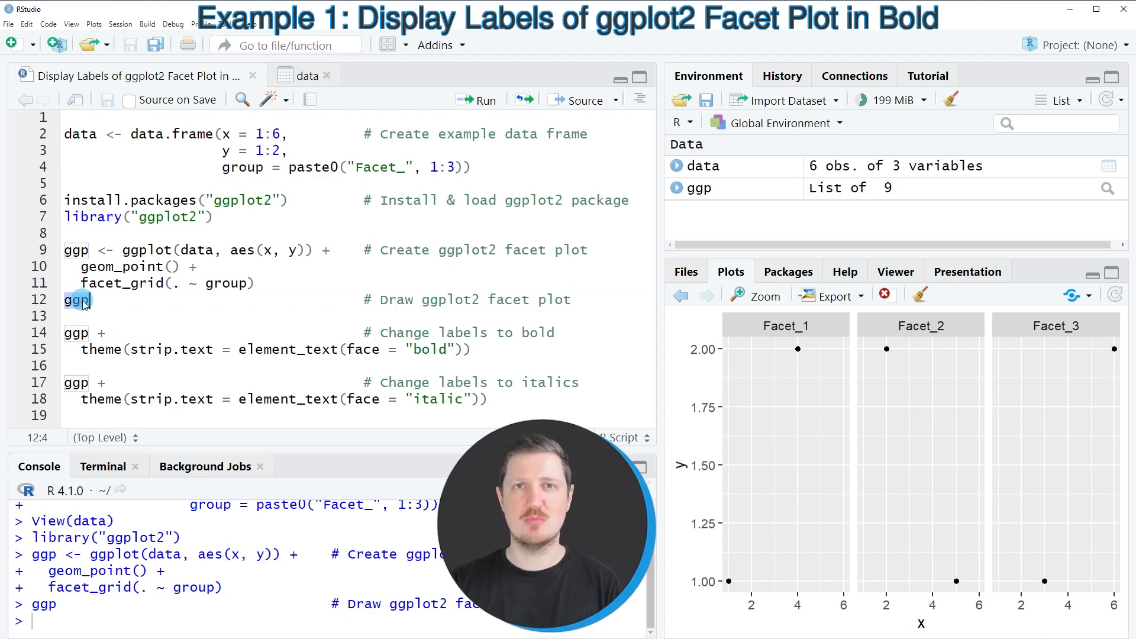
left_click(93, 332)
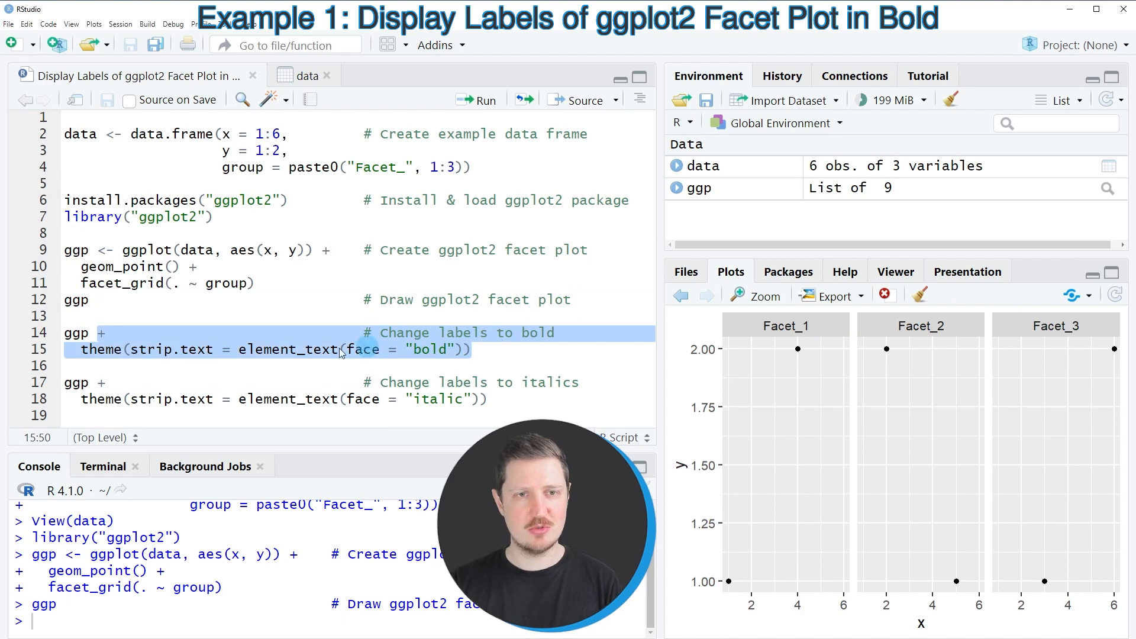
left_click(191, 351)
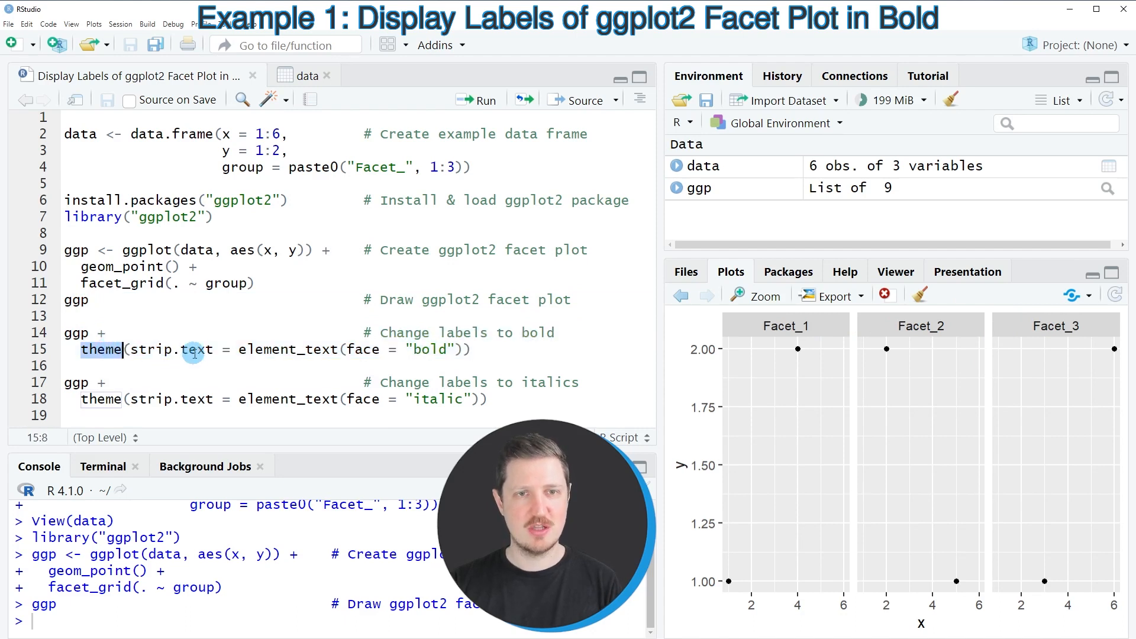
double_click(170, 350)
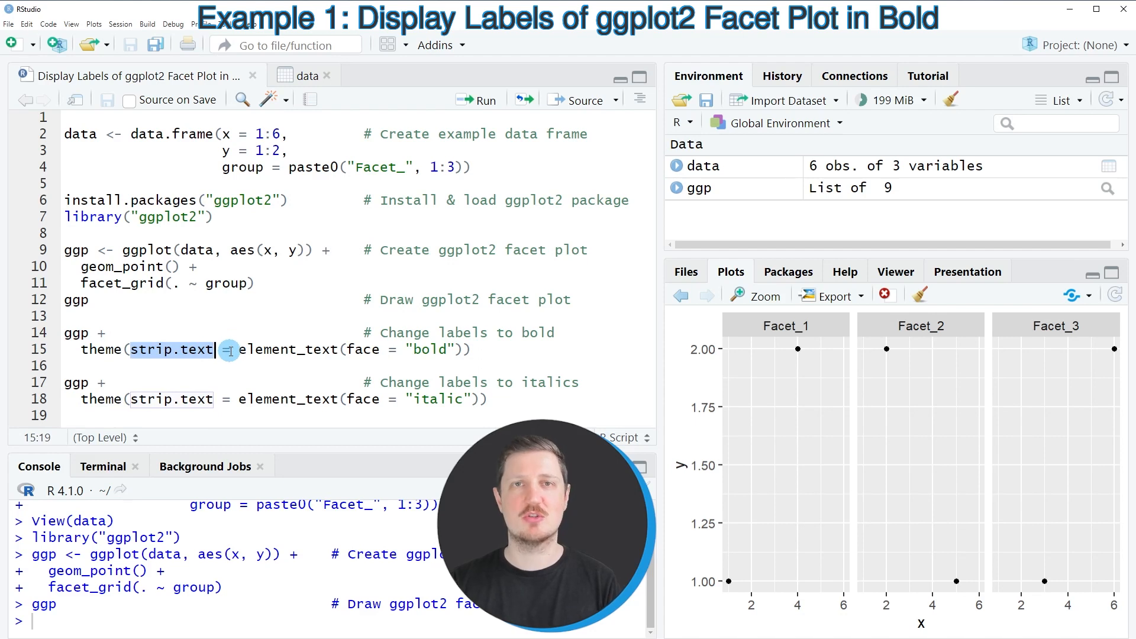
left_click(225, 349)
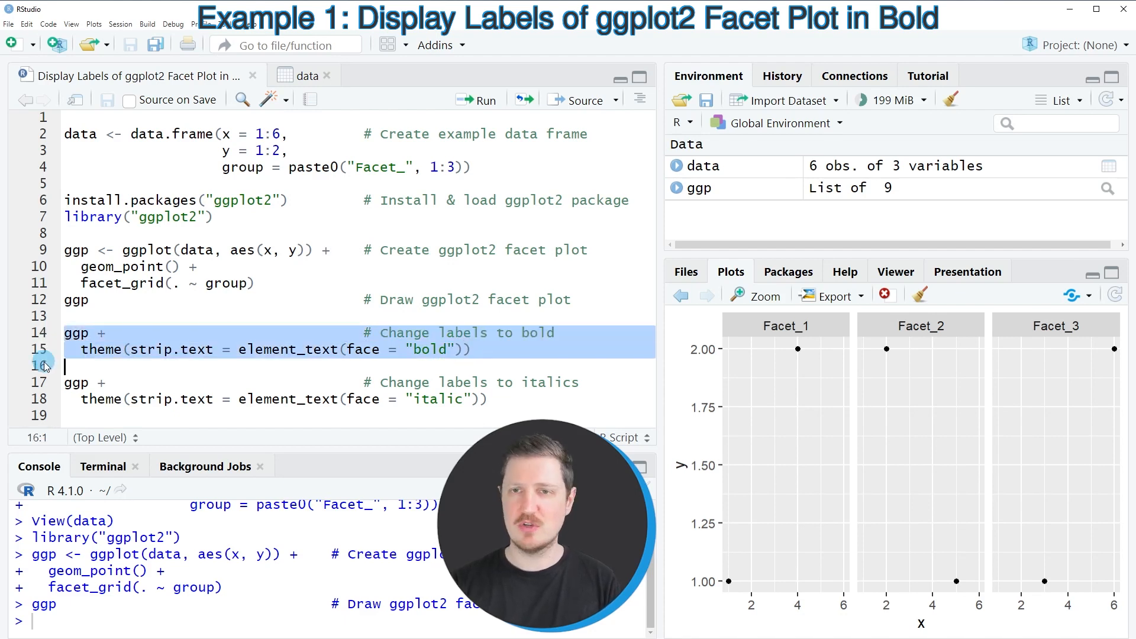
left_click(476, 100)
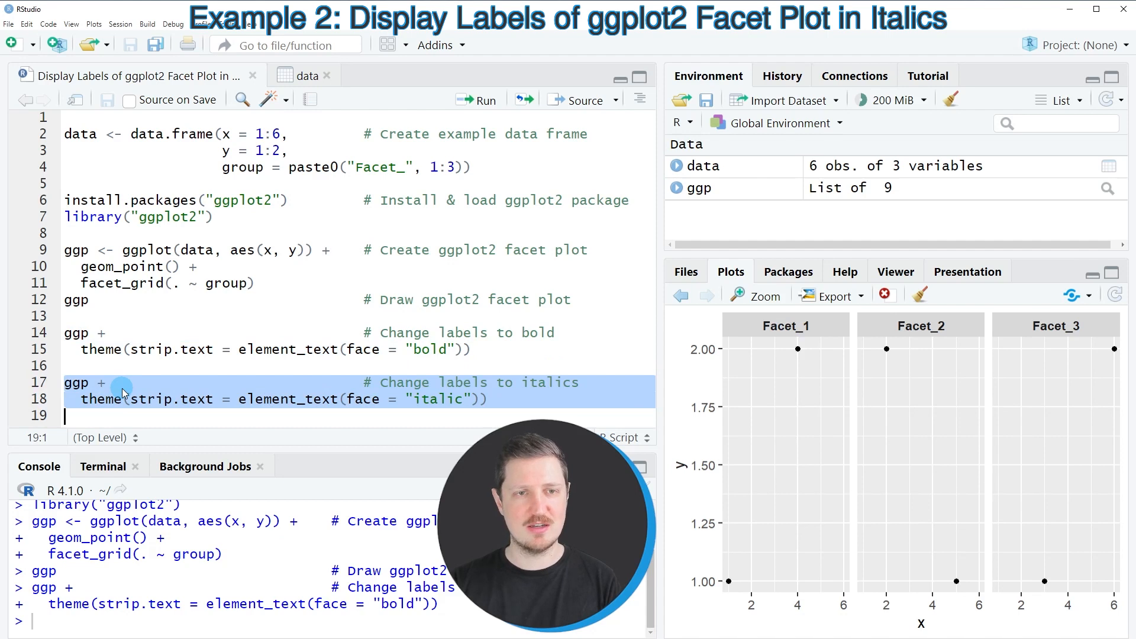
mouse_move(178, 400)
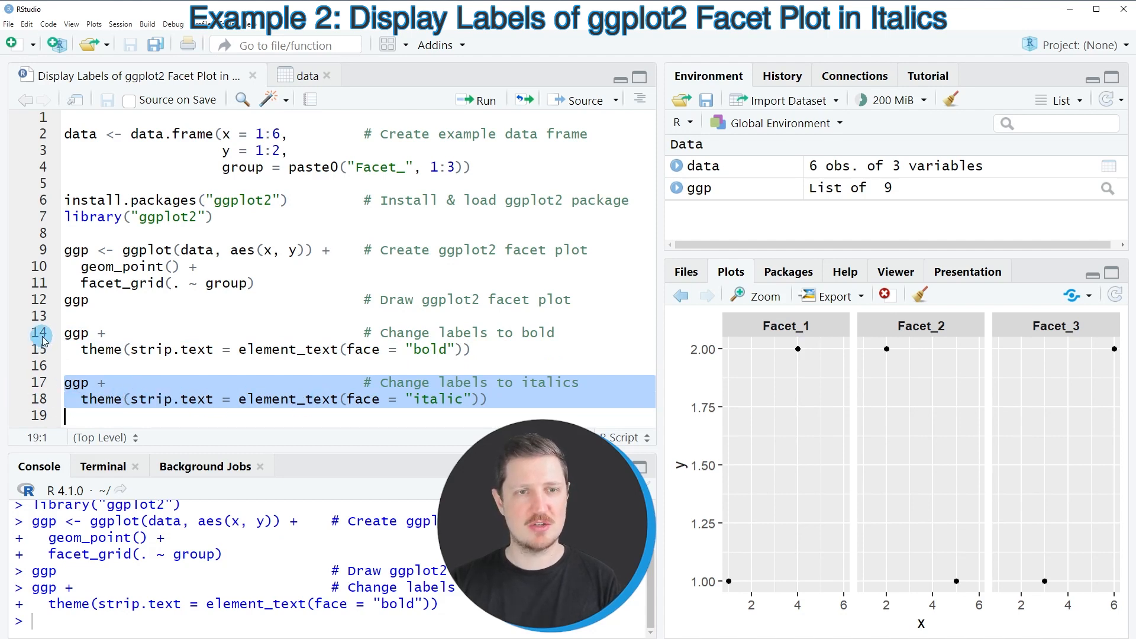
- Run lines 17–18 setting strip.text face to italic instead of bold
left_click(382, 398)
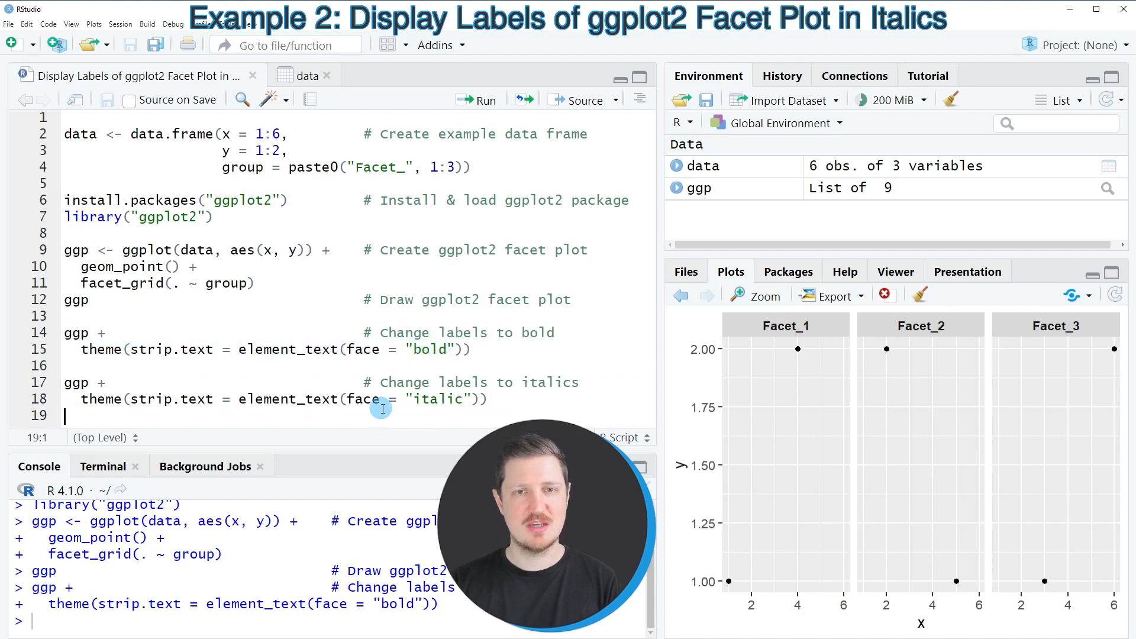
left_click(438, 399)
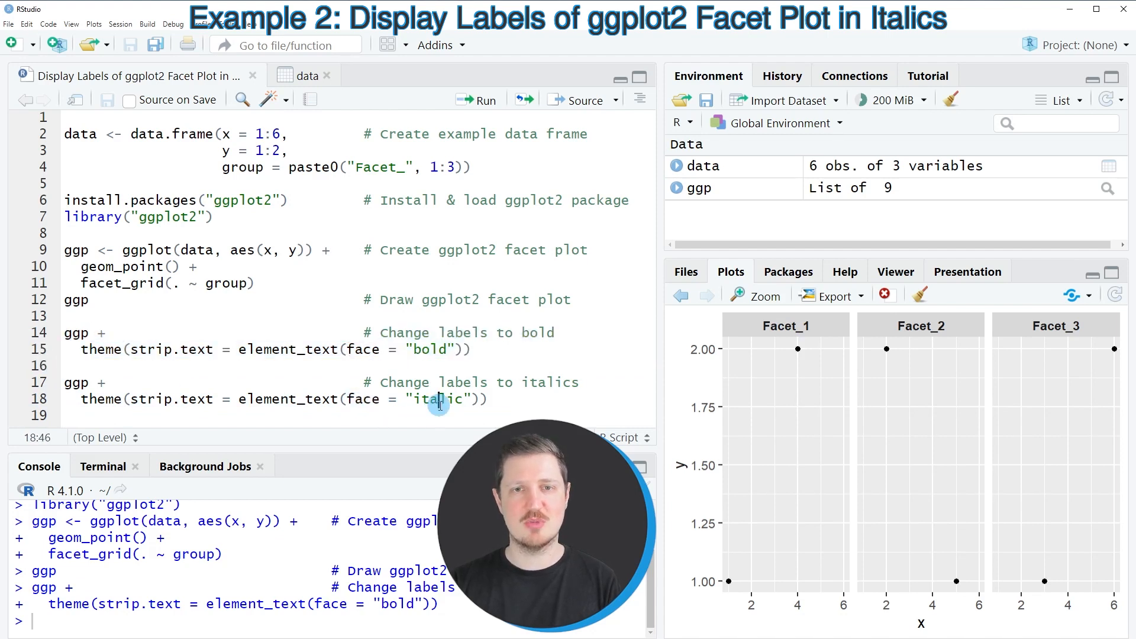
left_click(431, 349)
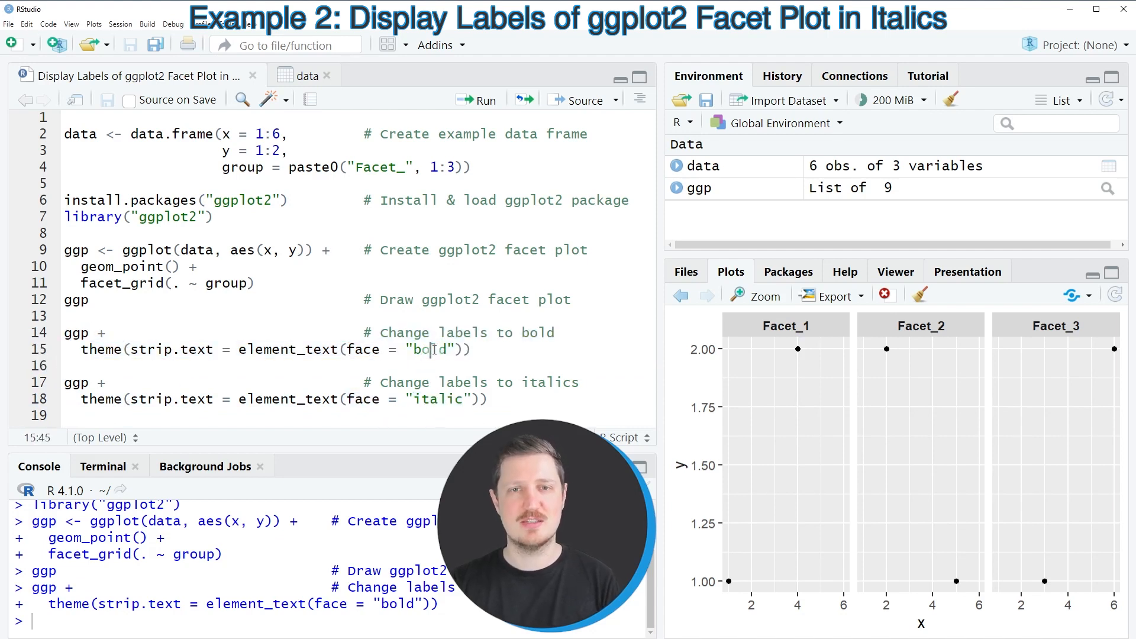
left_click(80, 383)
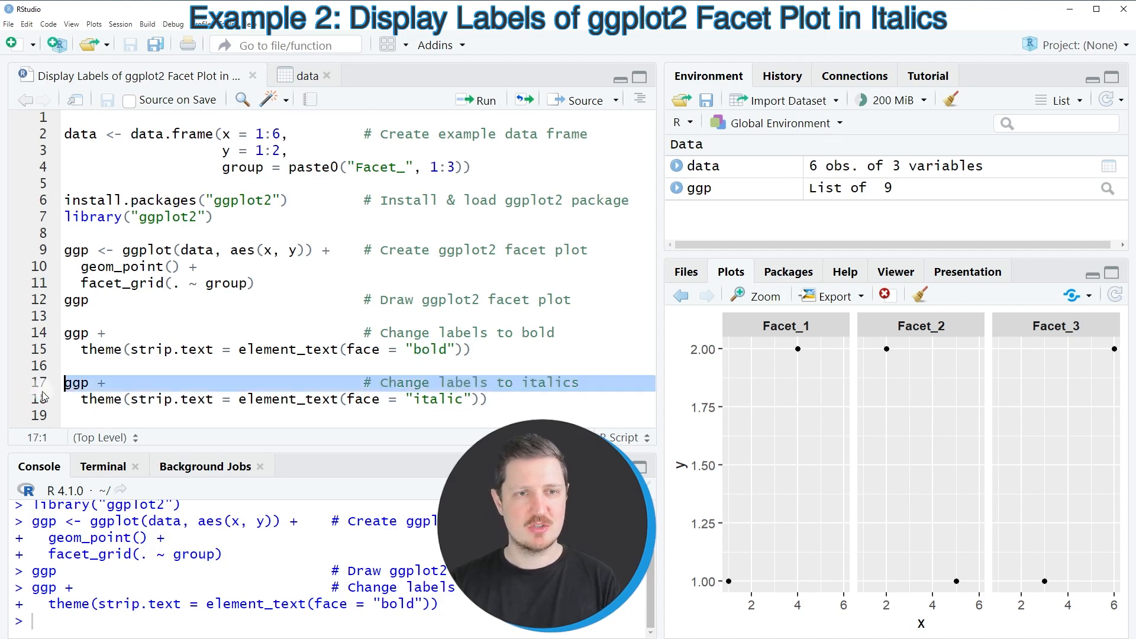
left_click(476, 100)
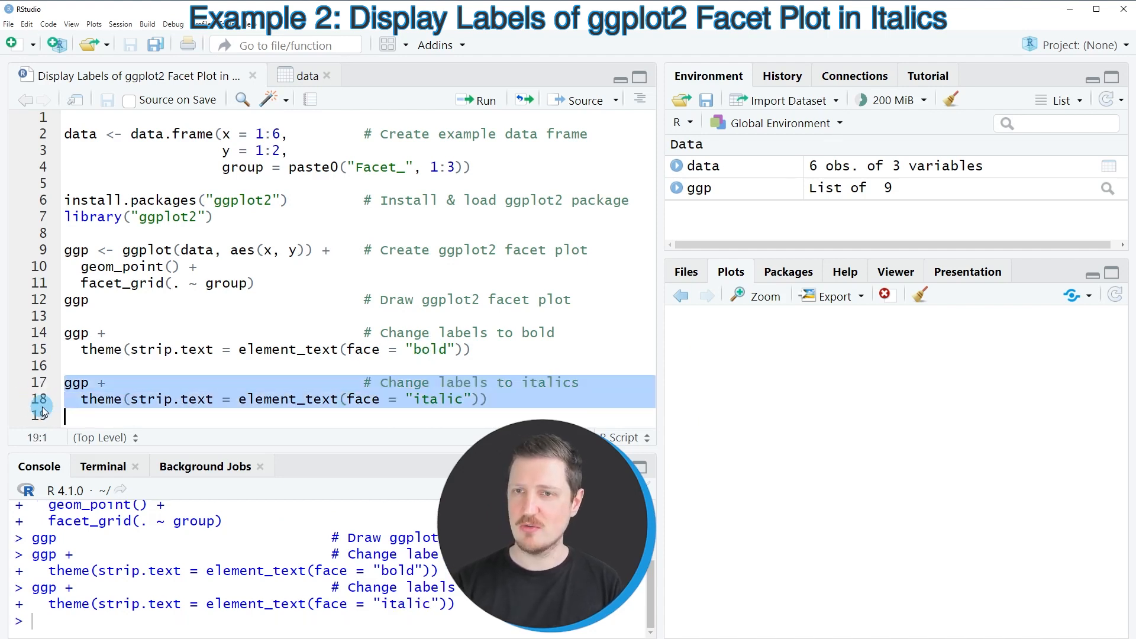
left_click(476, 100)
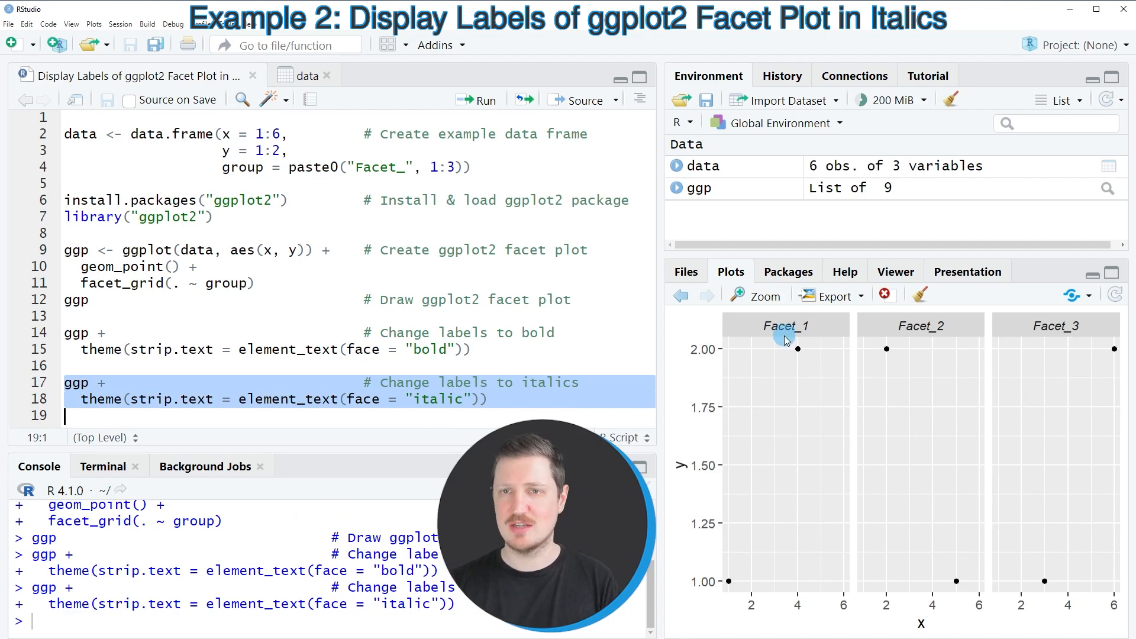
mouse_move(921, 382)
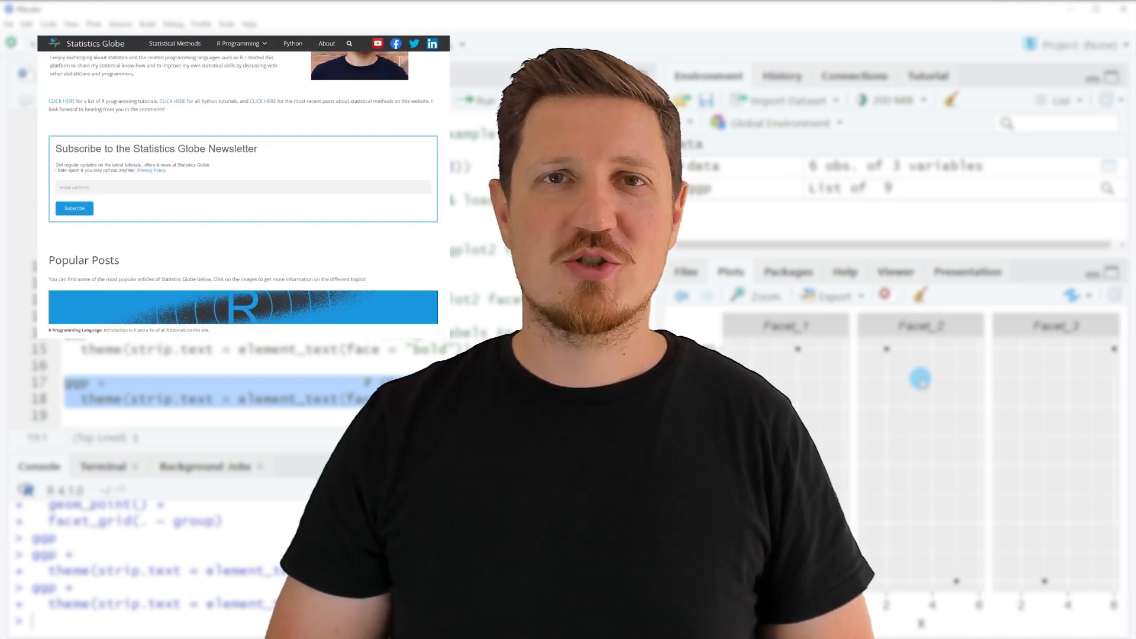
- Open Graphics in R from the R Programming menu and scroll through the page
scroll("down", 3)
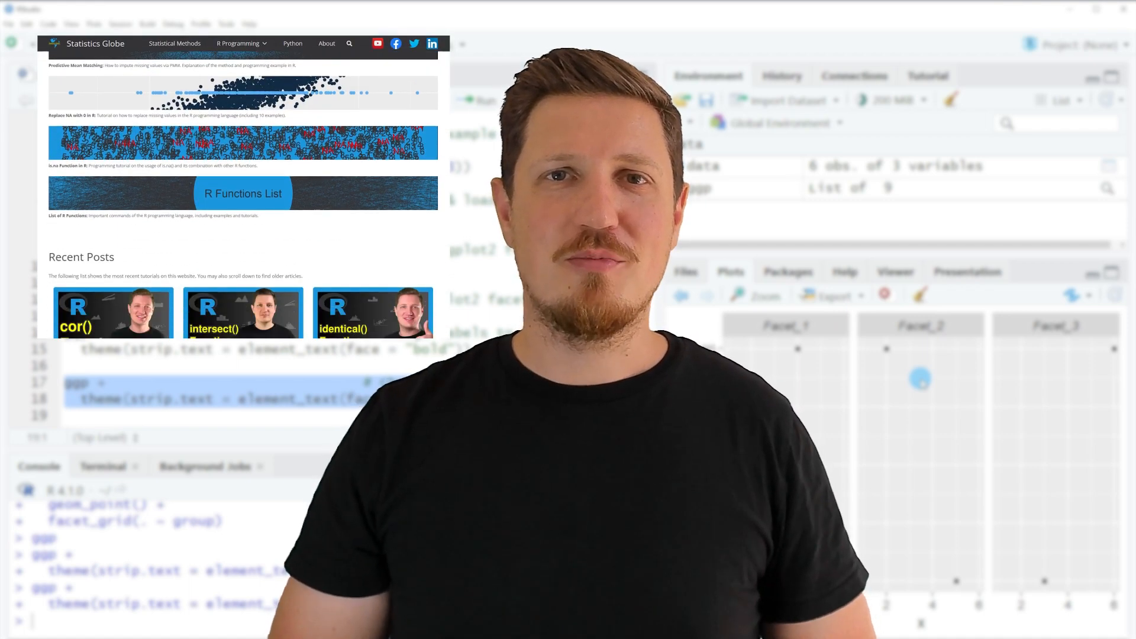
scroll("down", 3)
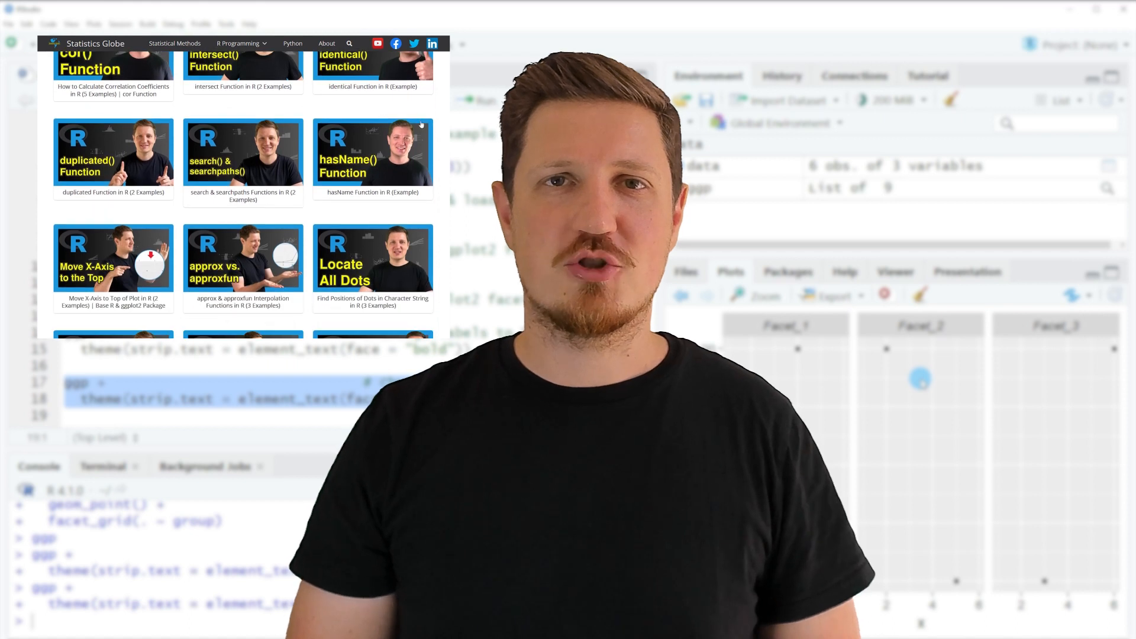
left_click(238, 42)
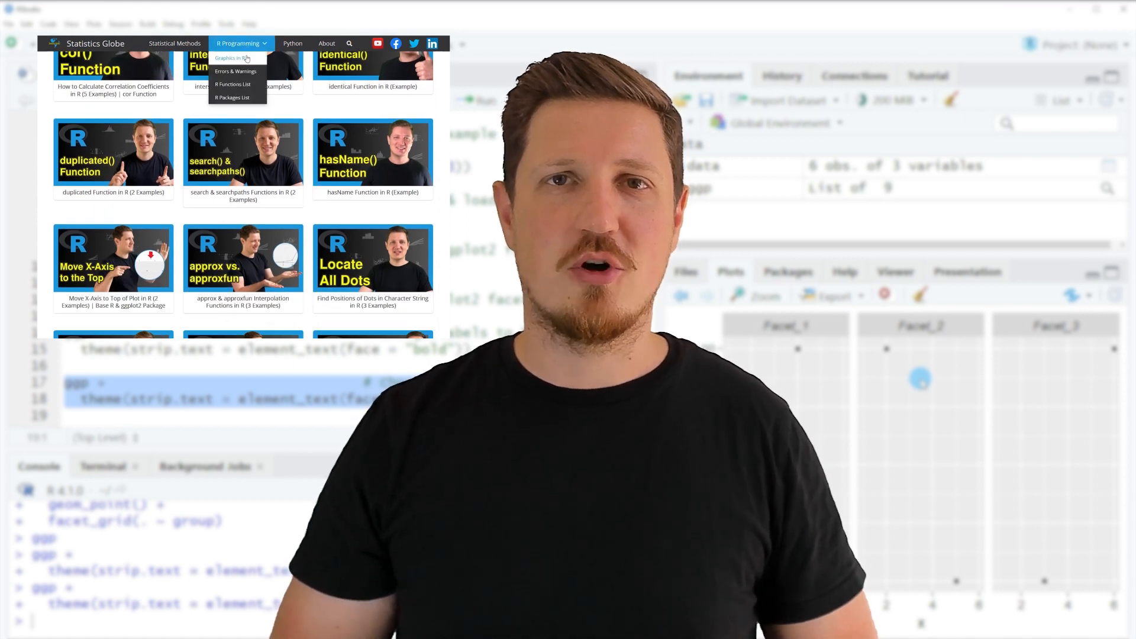
left_click(230, 58)
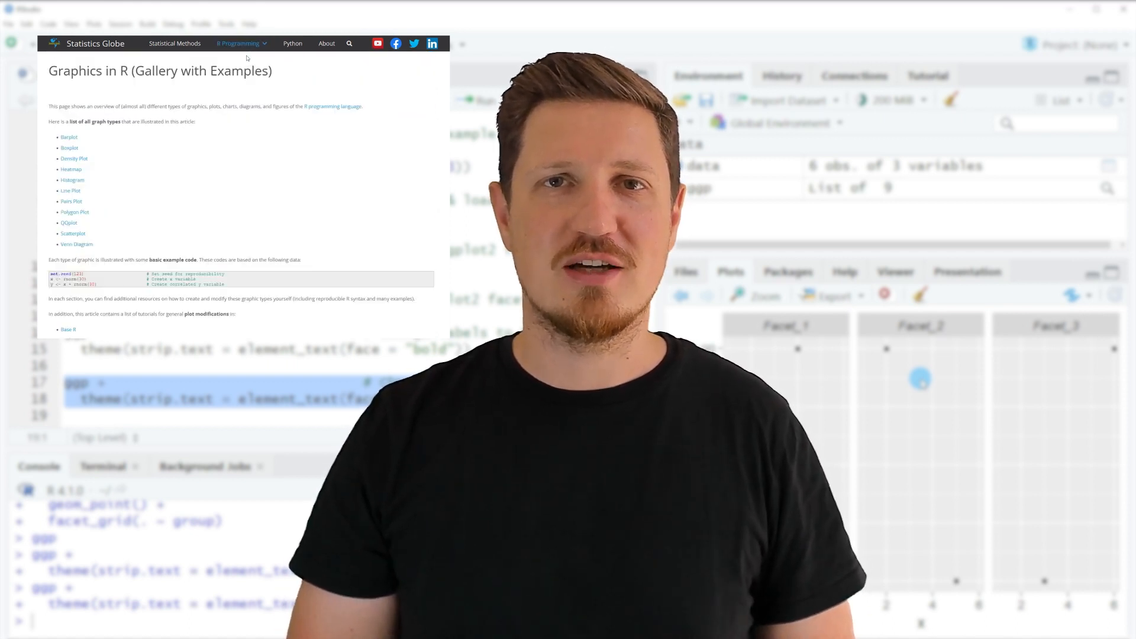
scroll("down", 3)
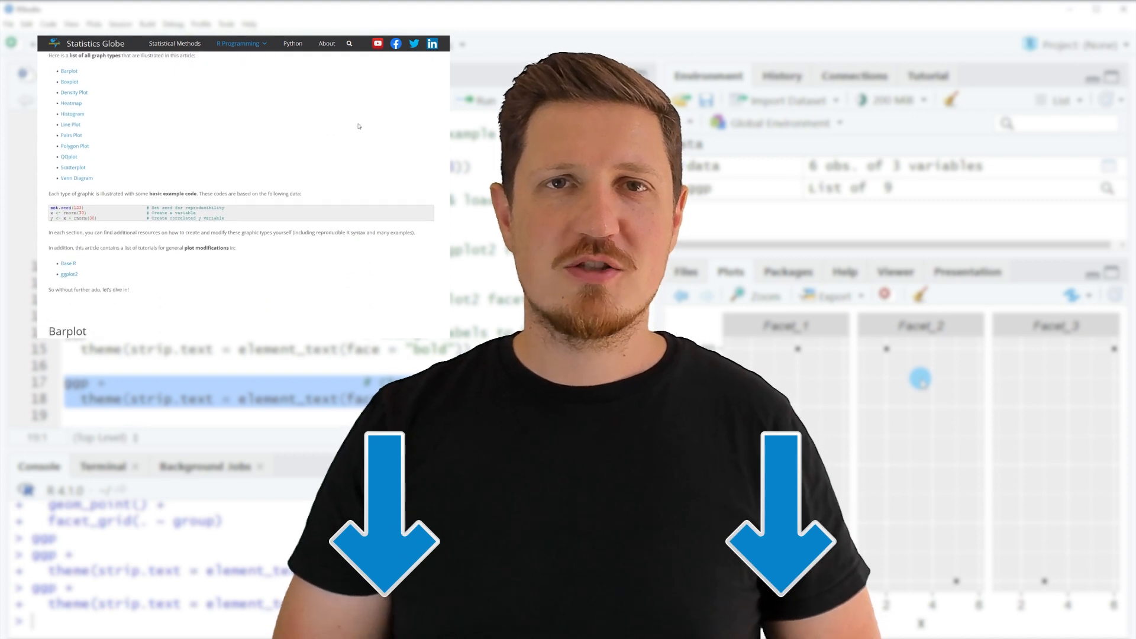
scroll("down", 3)
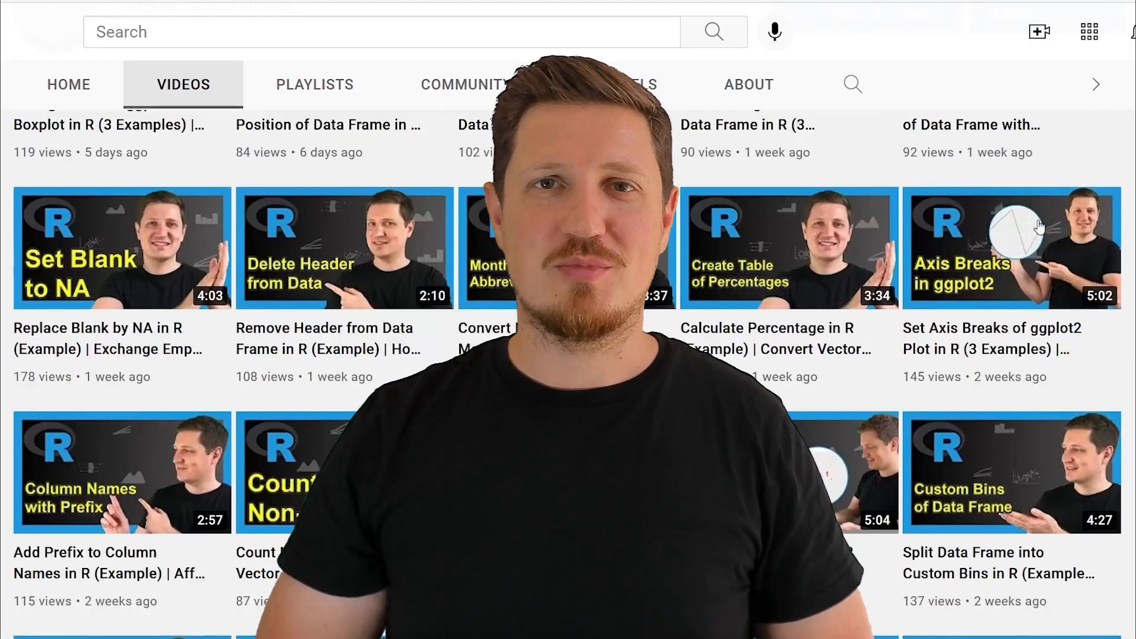
scroll("down", 3)
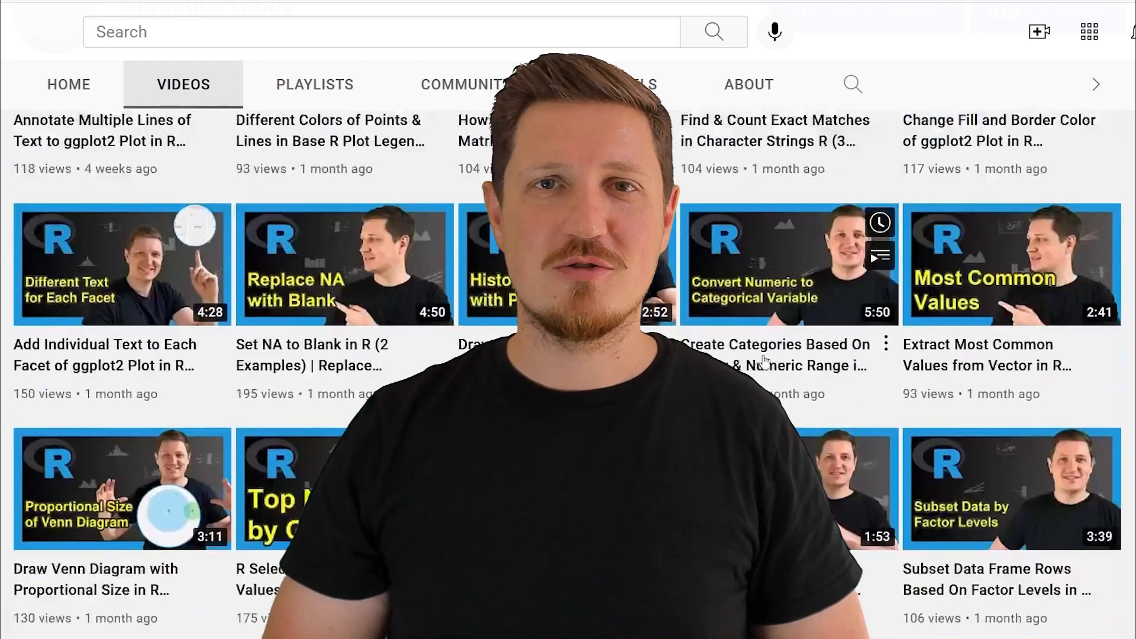
scroll("down", 3)
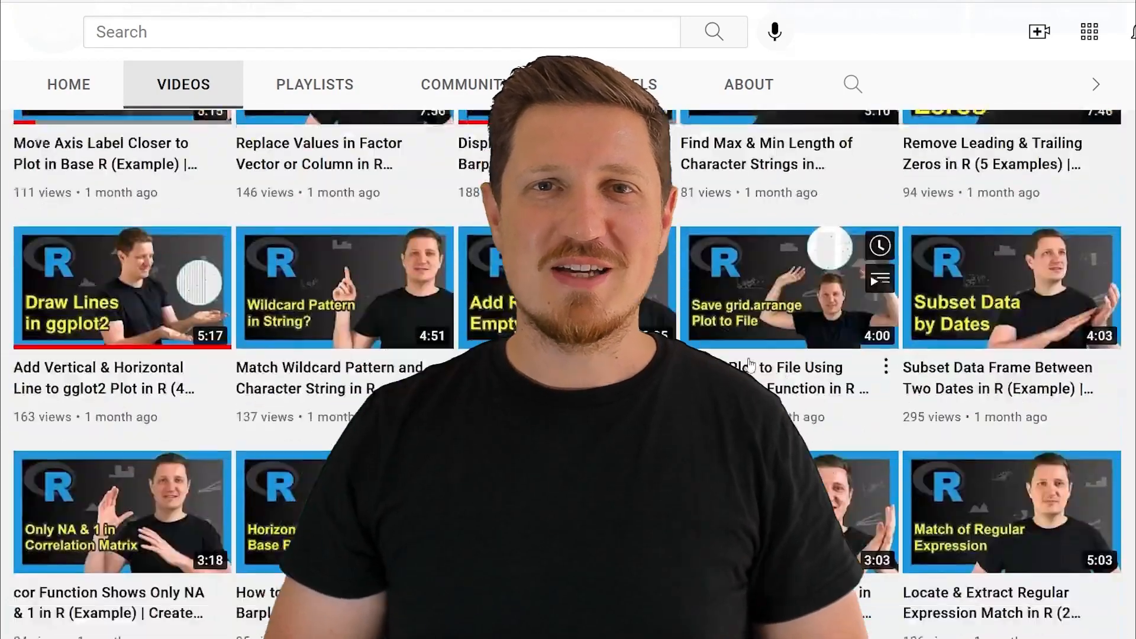
scroll("down", 3)
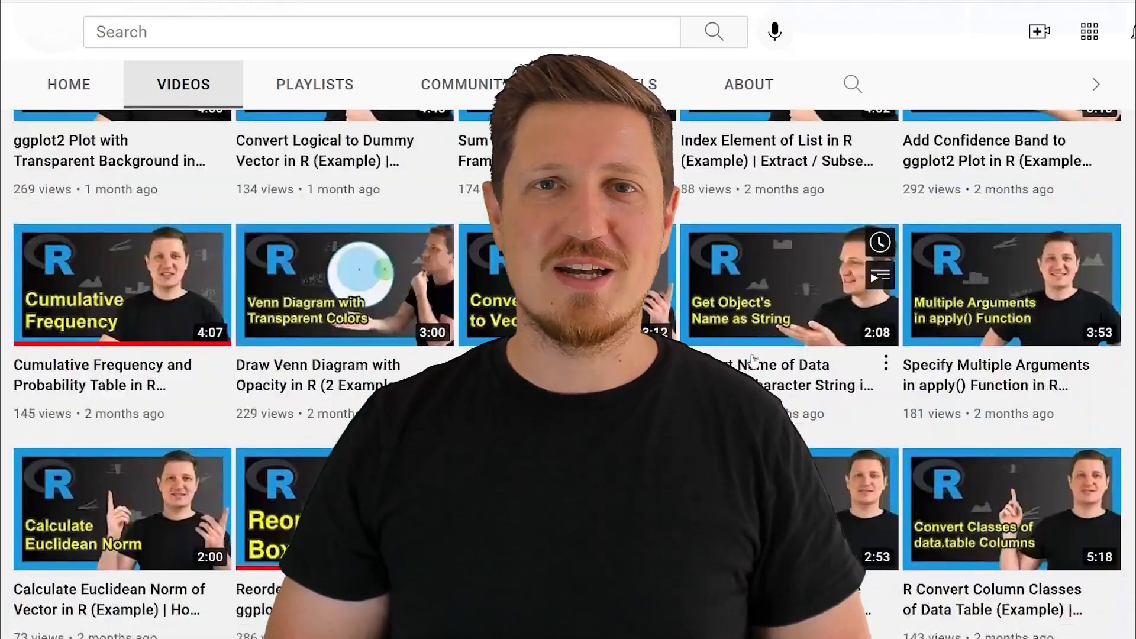